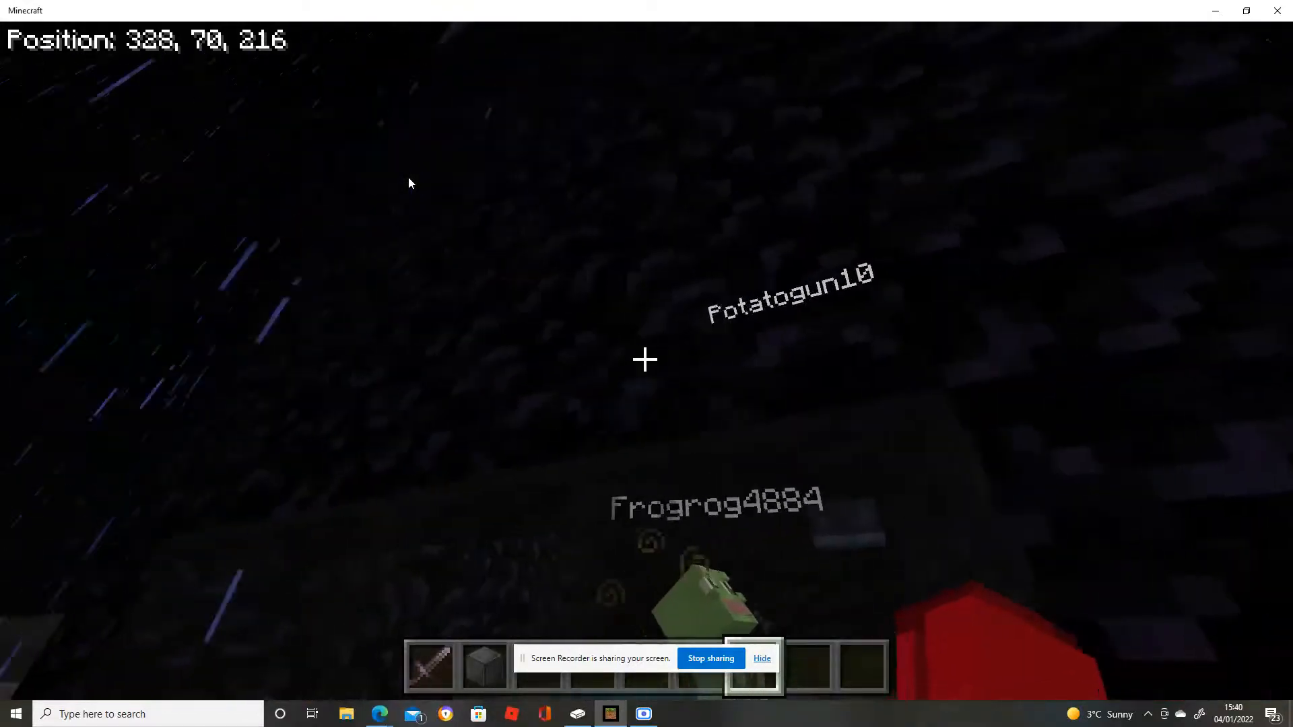
Browse blackstone and Nature blocks in the creative inventory
{"action": "key", "text": "e"}
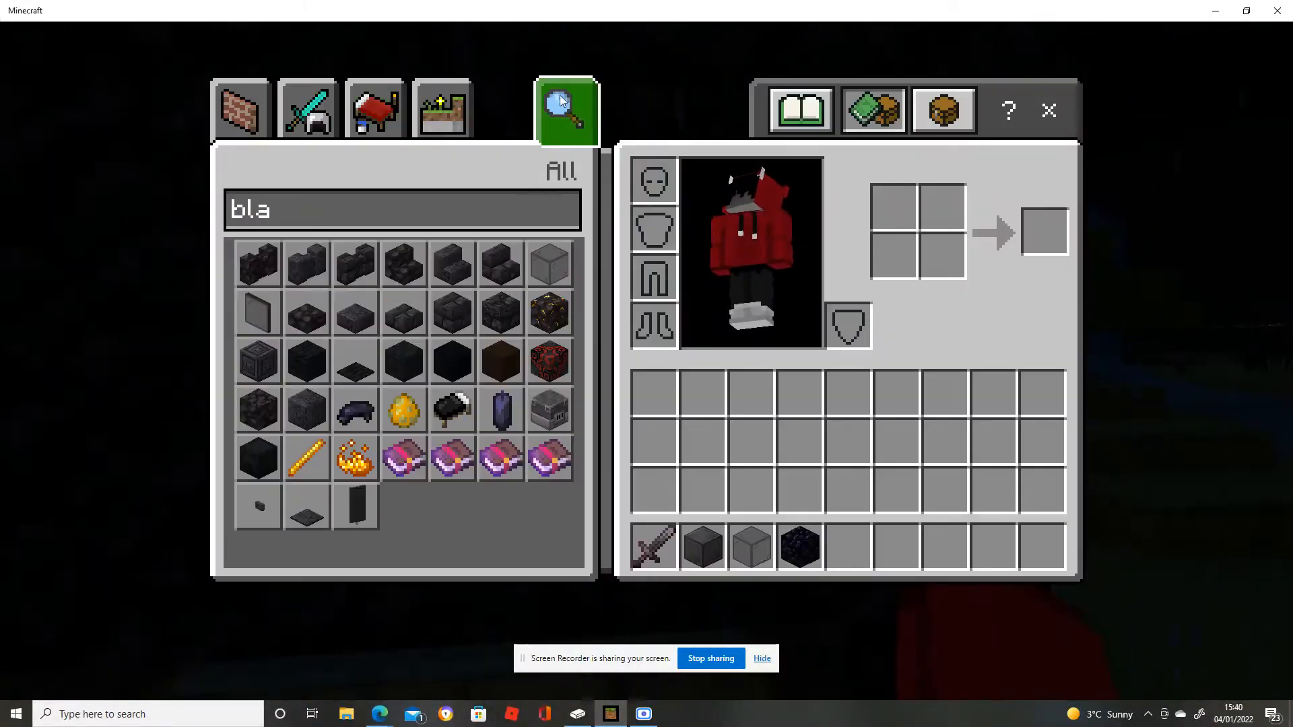
{"action": "left_click", "coordinate": [443, 108]}
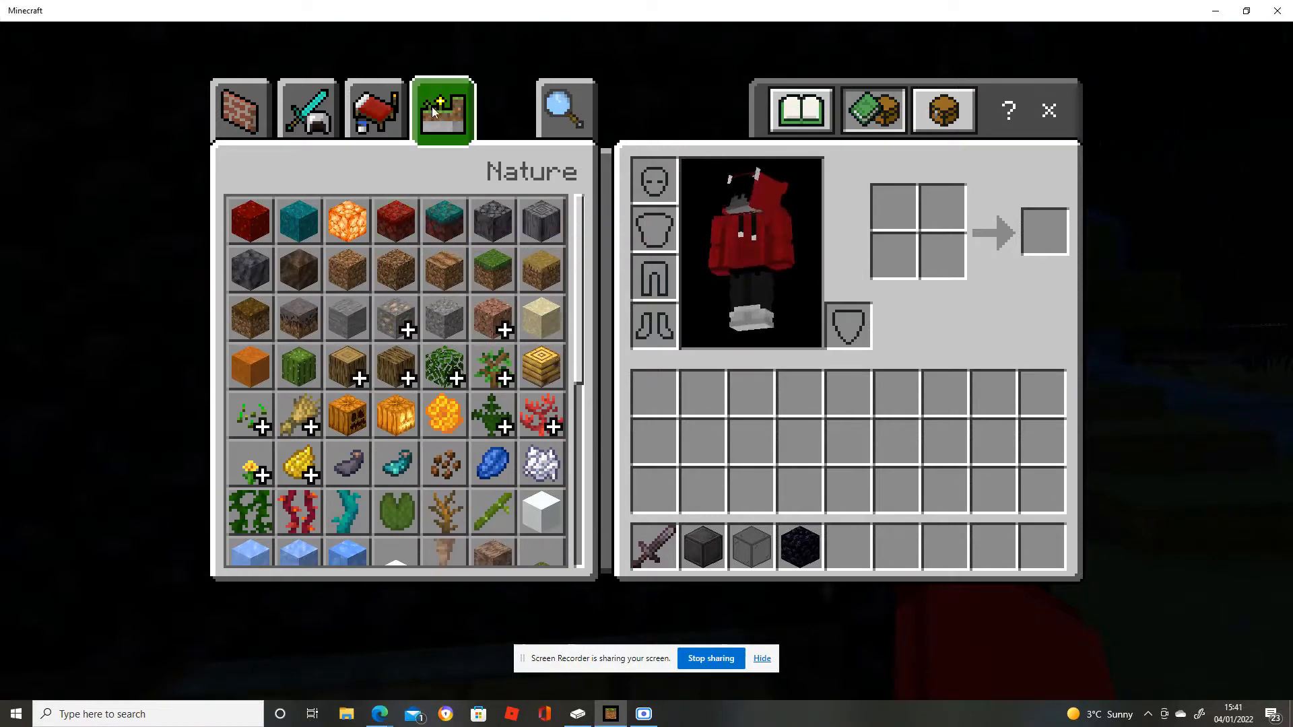
{"action": "left_click", "coordinate": [307, 110]}
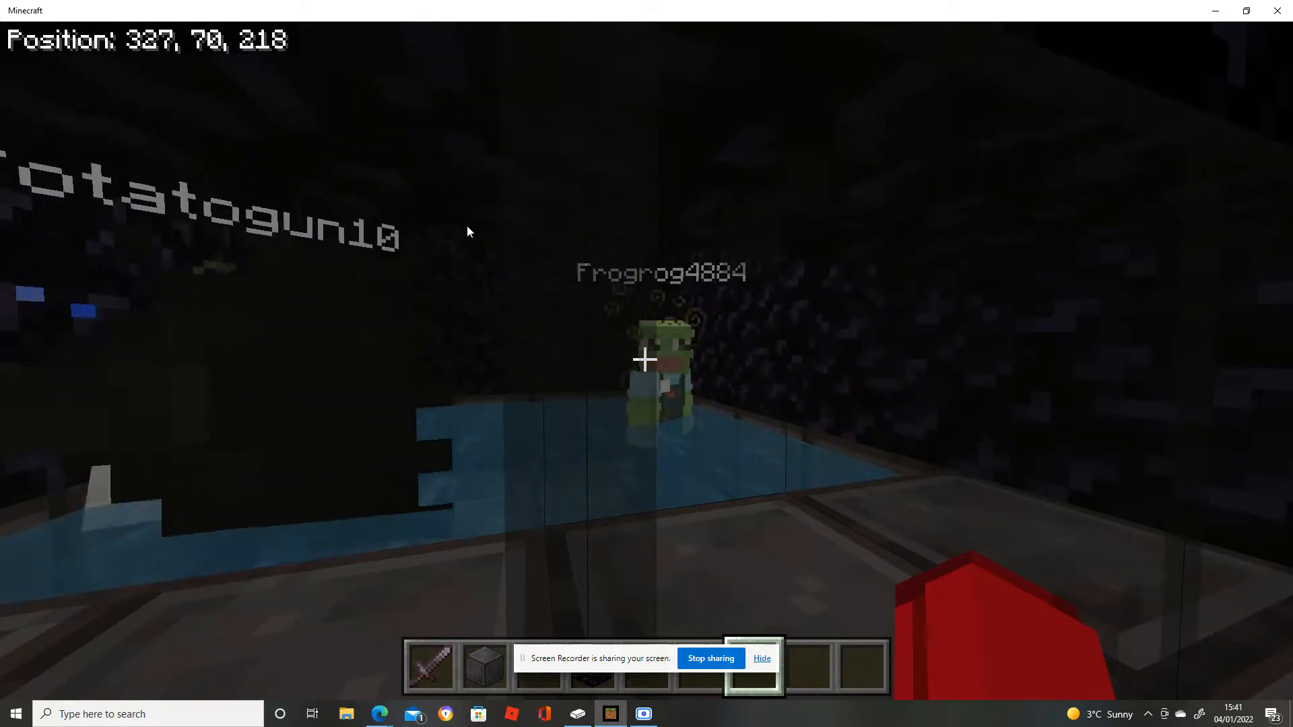
Take a Splash Potion of Invisibility and a Warped Sign into the hotbar
{"action": "key", "text": "e"}
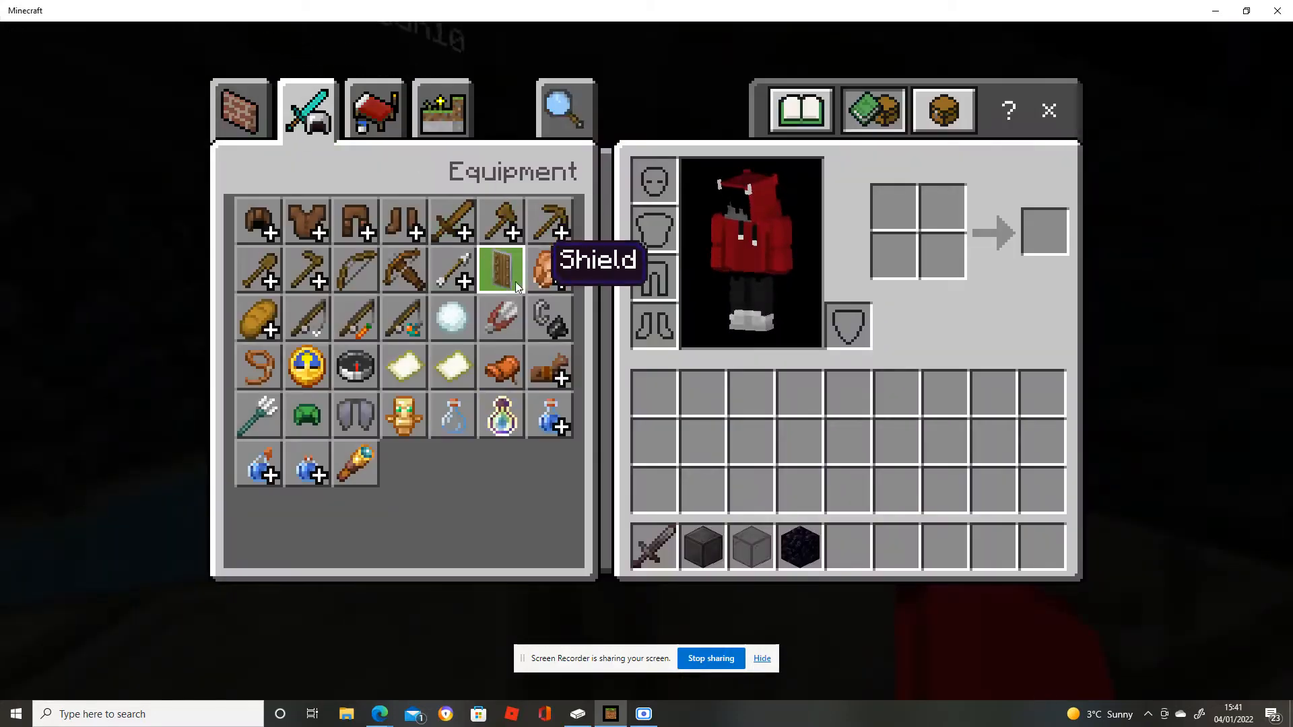
{"action": "scroll", "scroll_direction": "down", "scroll_amount": 3}
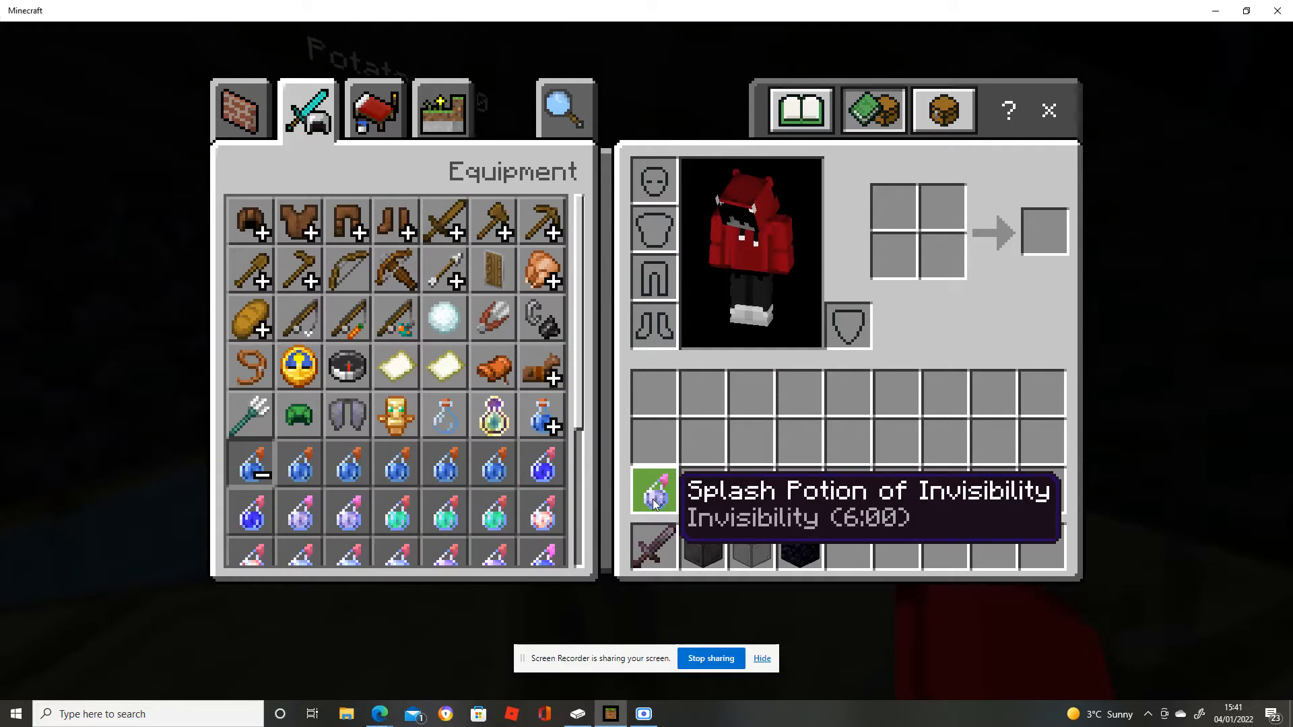
{"action": "key", "text": "Escape"}
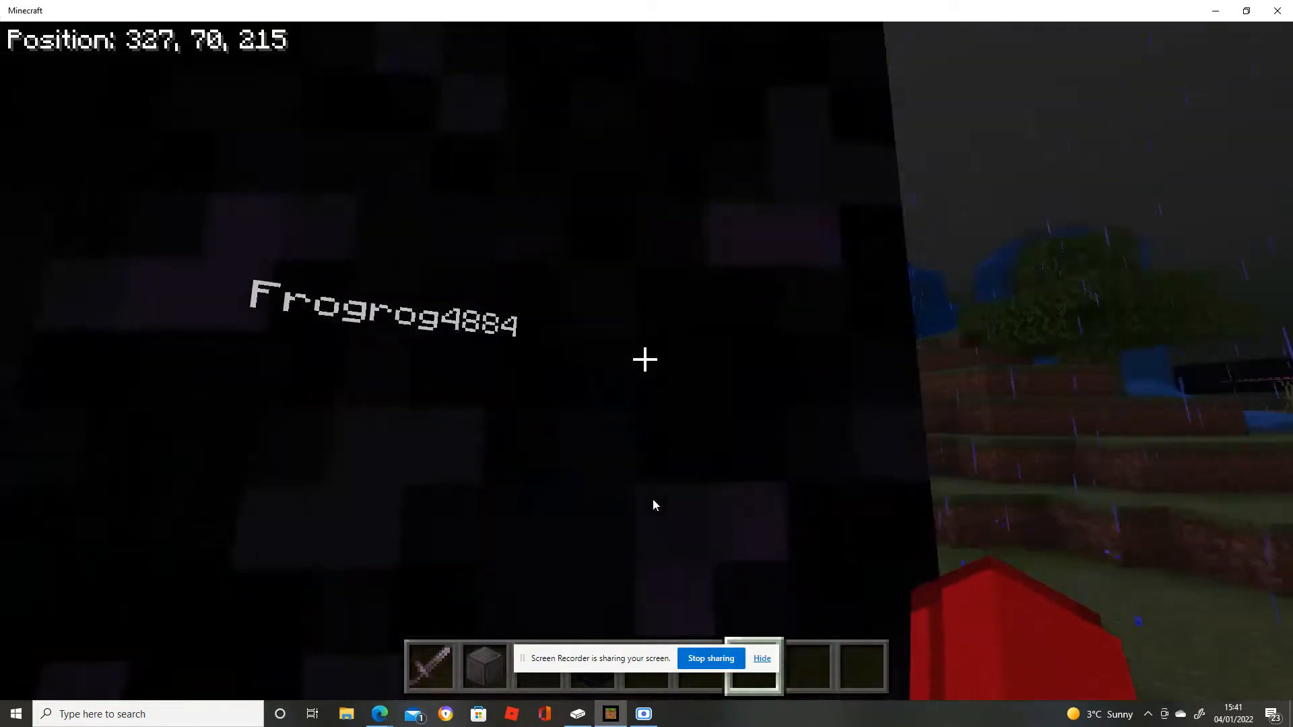
{"action": "key", "text": "e"}
{"action": "type", "text": "bla"}
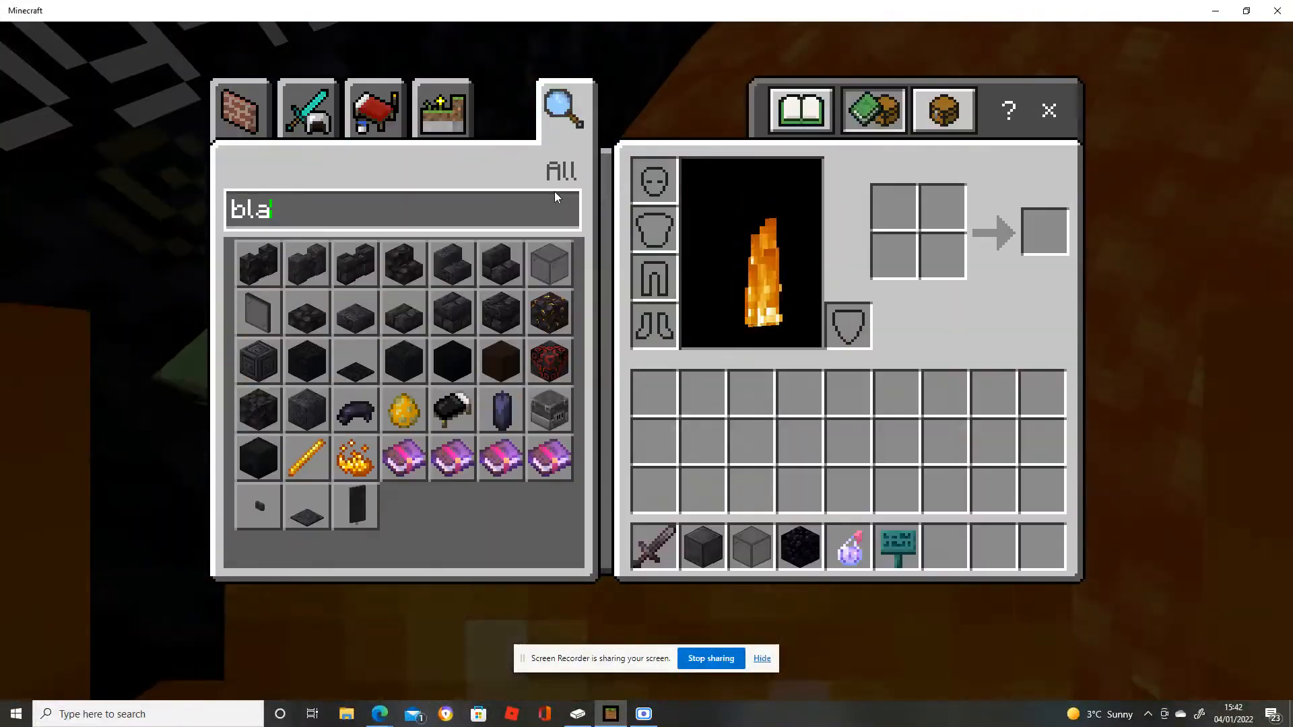
Climb the blackstone cell wall with the Warped Sign in hand
{"action": "type", "text": "watt"}
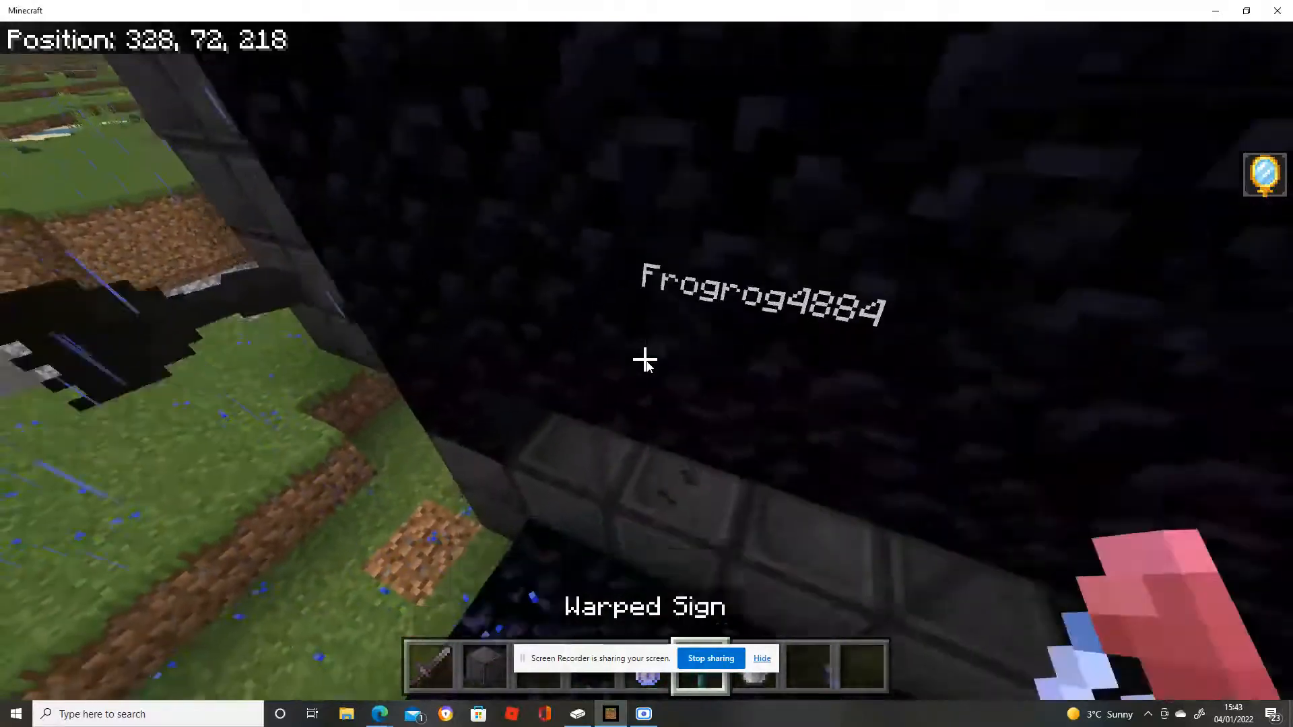
Run /clear in chat to empty the player's inventory
{"action": "key", "text": "t"}
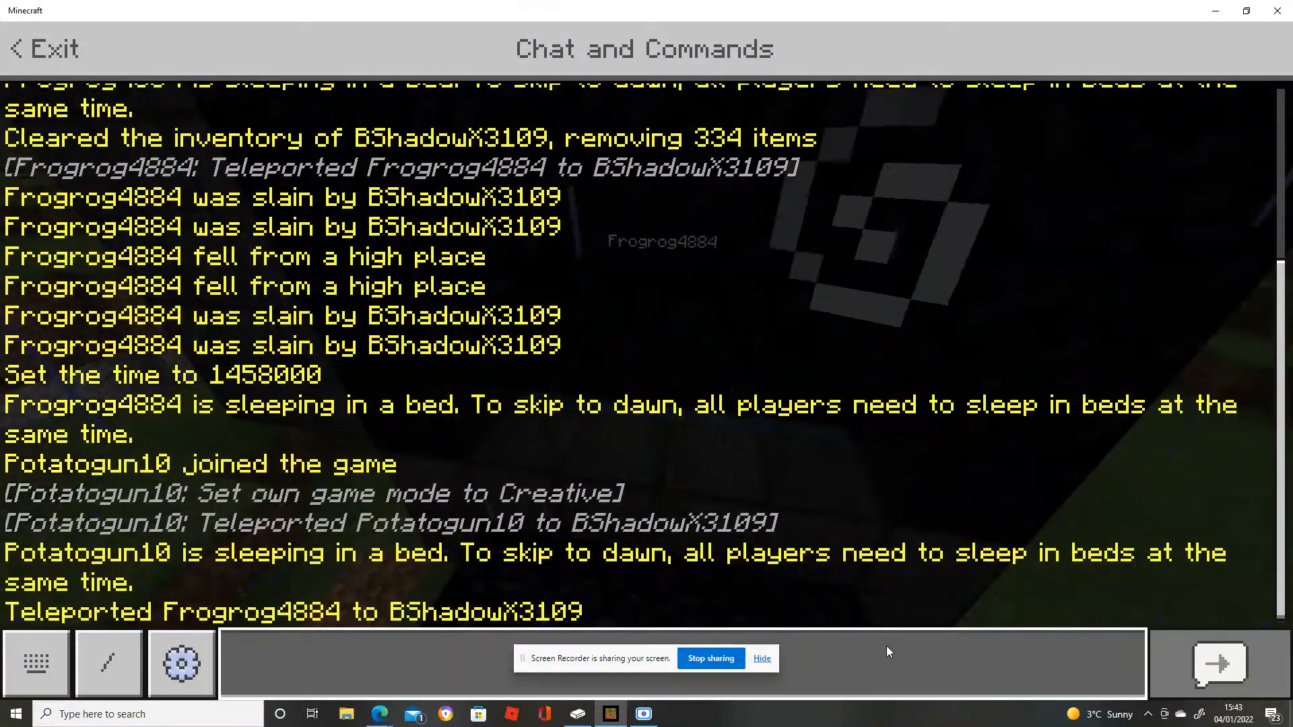
{"action": "type", "text": "/clear"}
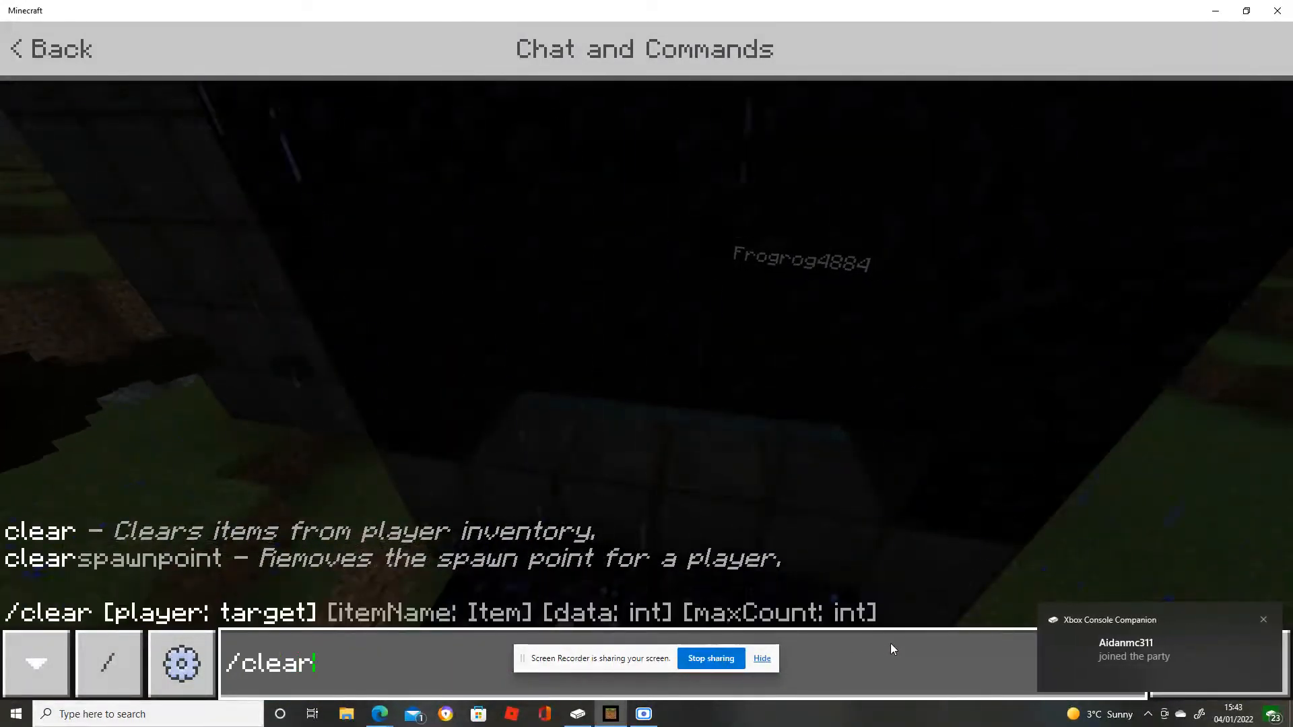
{"action": "key", "text": "Enter"}
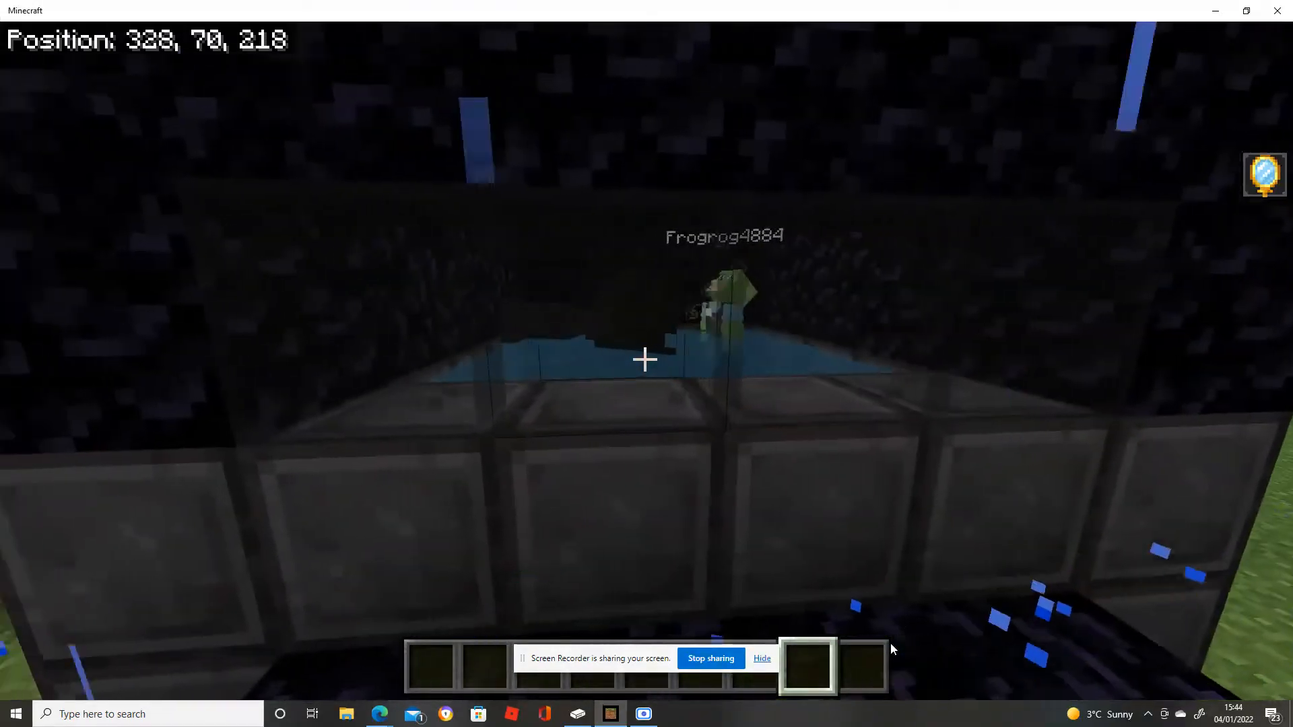
{"action": "key", "text": "Escape"}
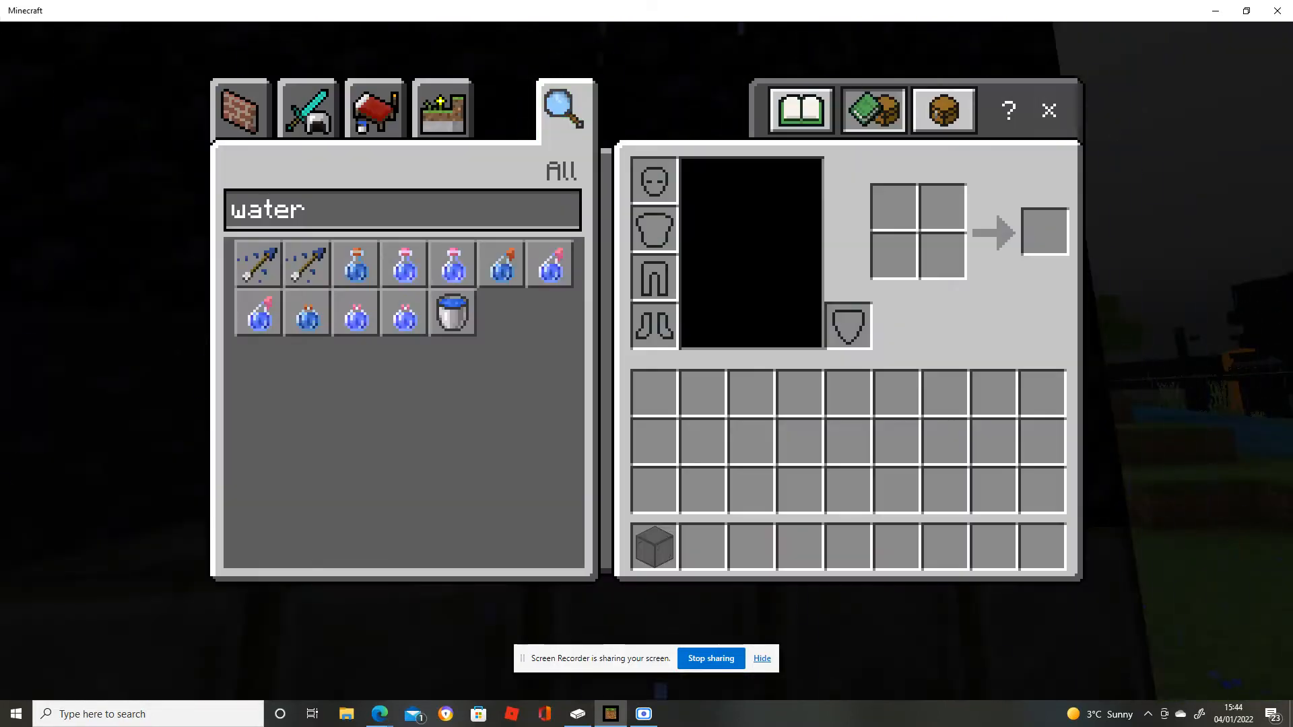
{"action": "mouse_move", "coordinate": [355, 313]}
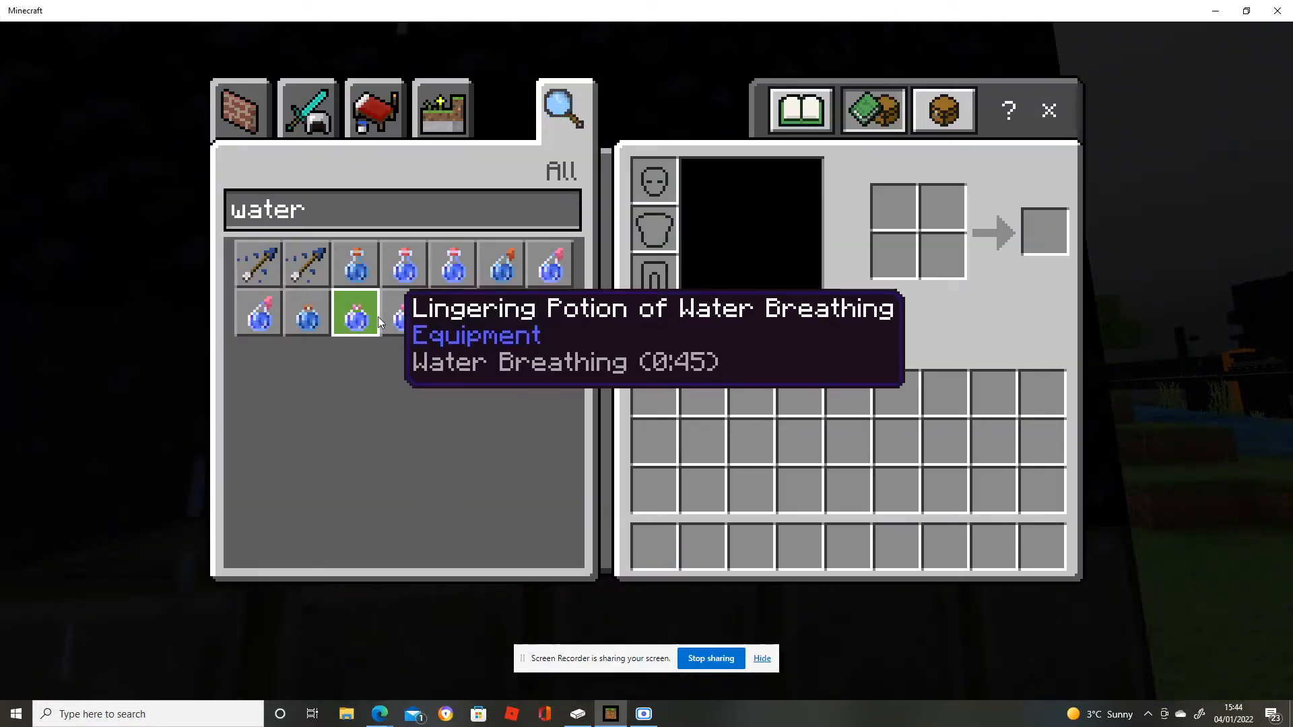
Leave the inventory and walk outdoors toward Frogrog4884 by the water
{"action": "key", "text": "Escape"}
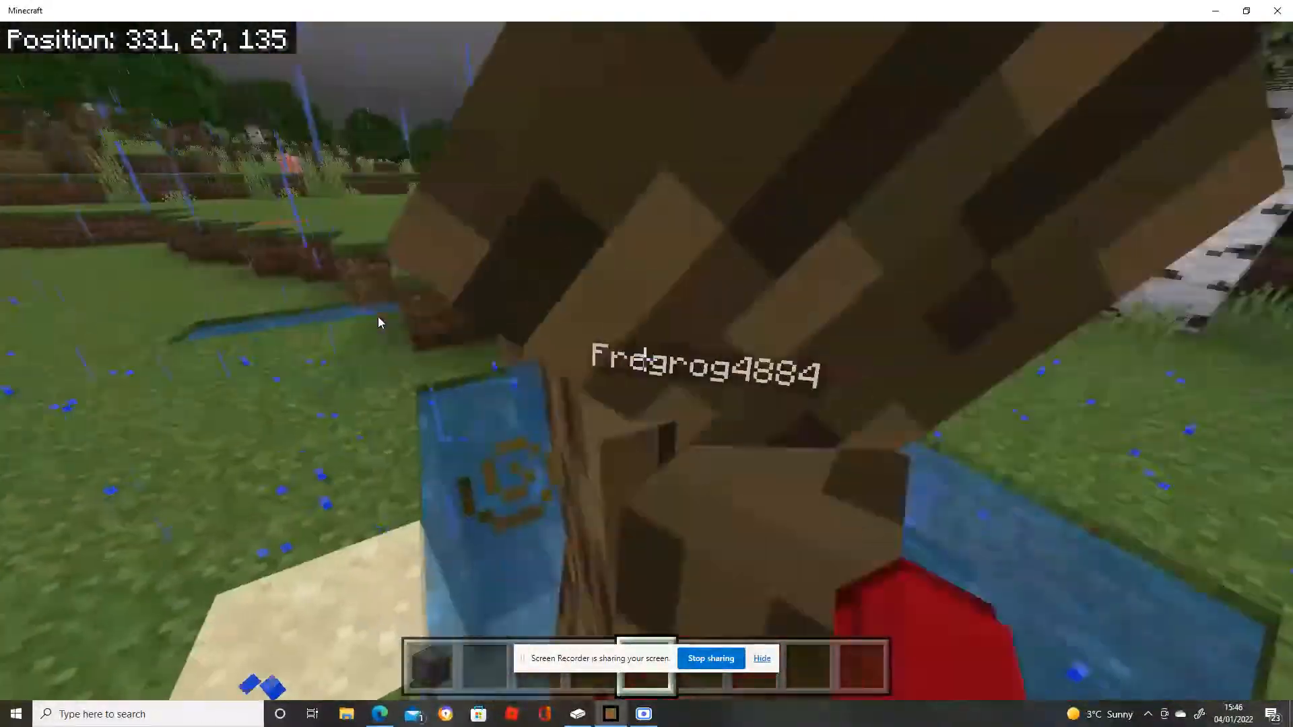
{"action": "key", "text": "e"}
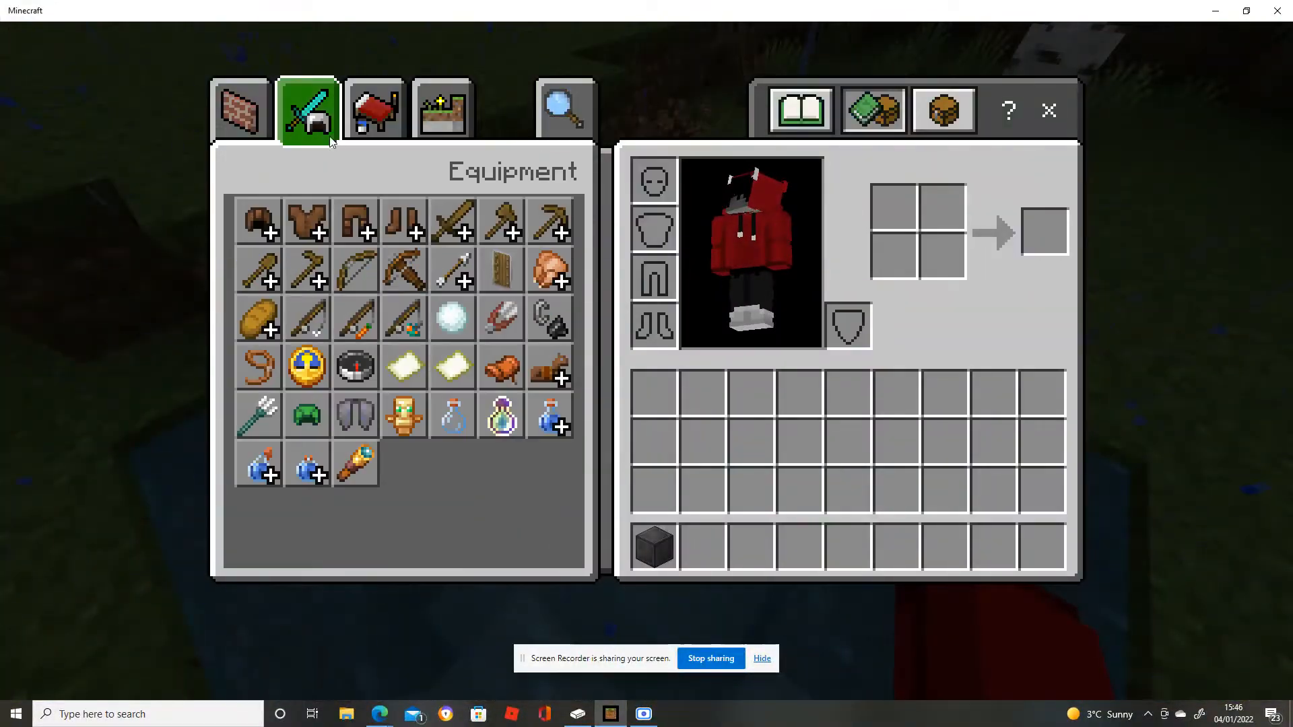
{"action": "key", "text": "Escape"}
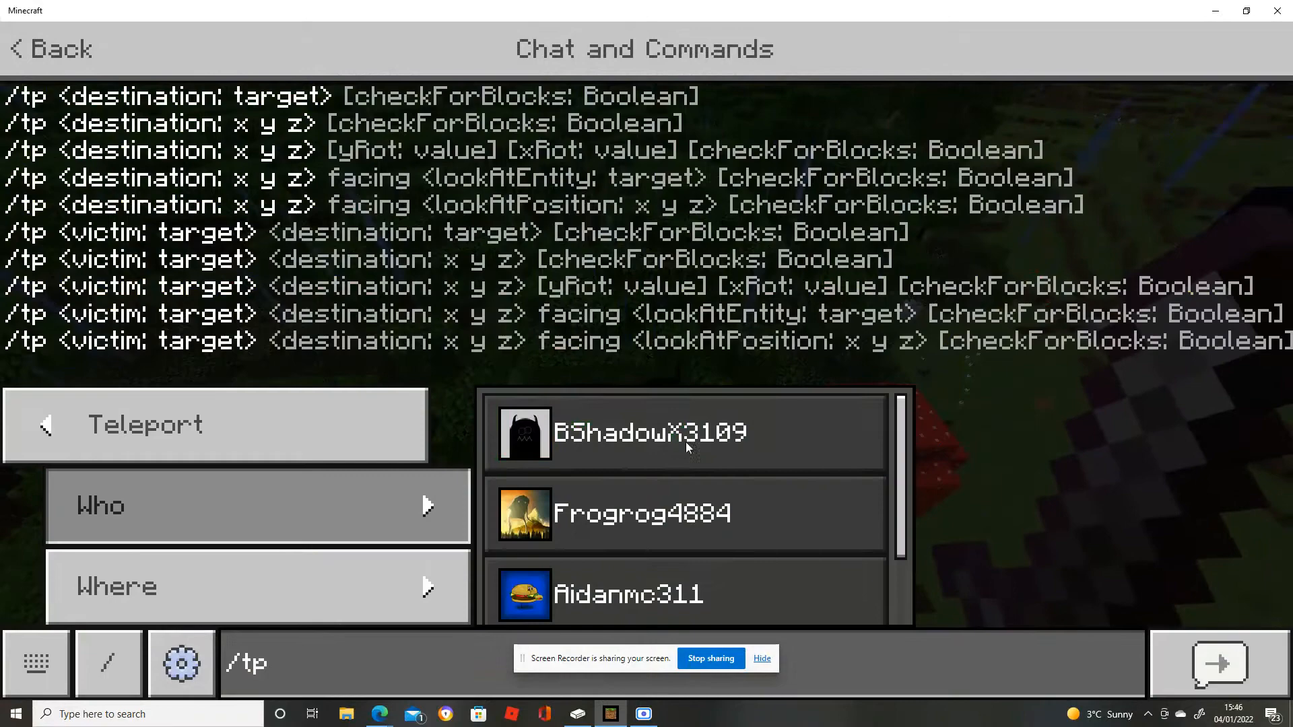
{"action": "left_click", "coordinate": [650, 433]}
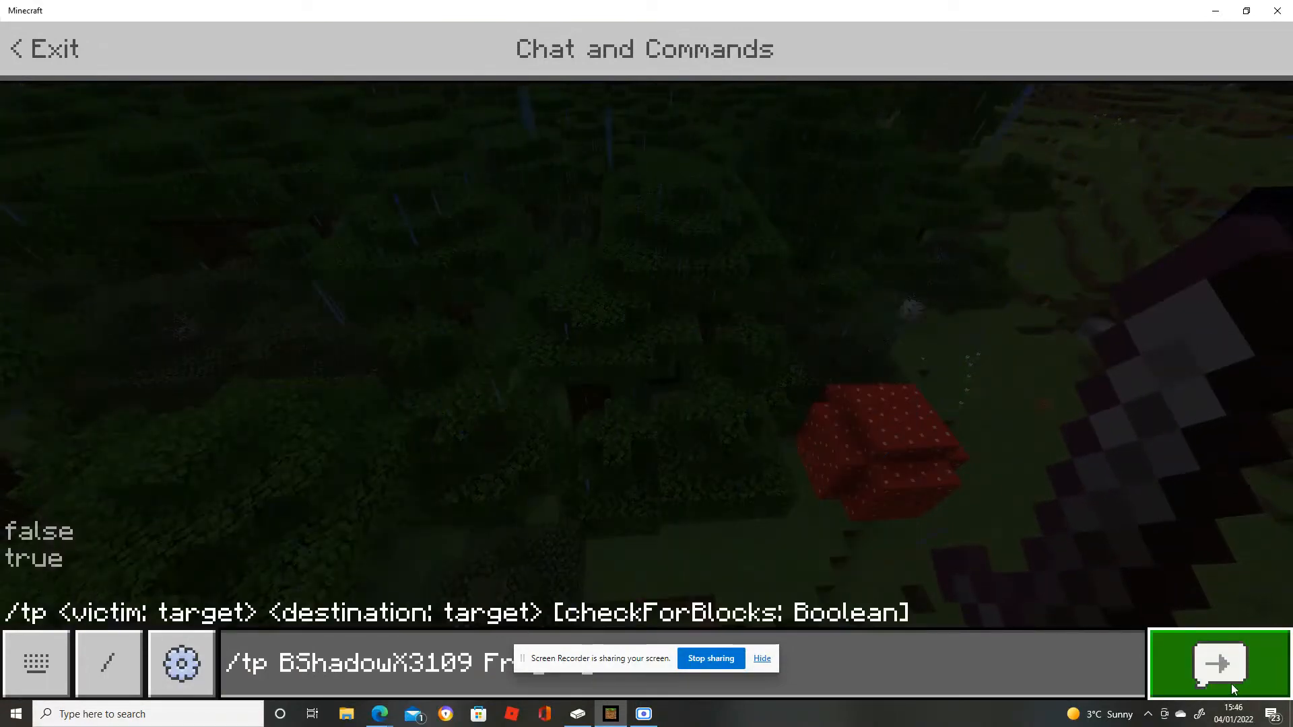
{"action": "left_click", "coordinate": [1216, 664]}
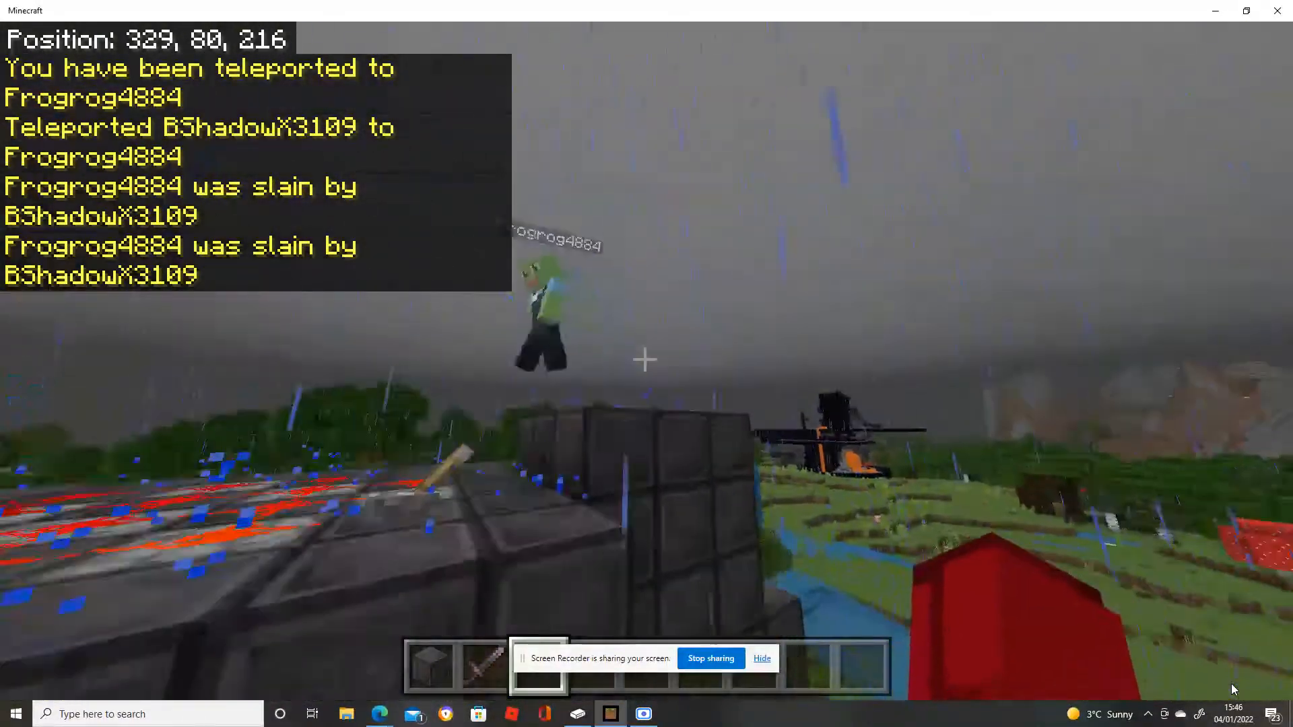
Leave chat and rise high above the netherite prison structure
{"action": "key", "text": "Escape"}
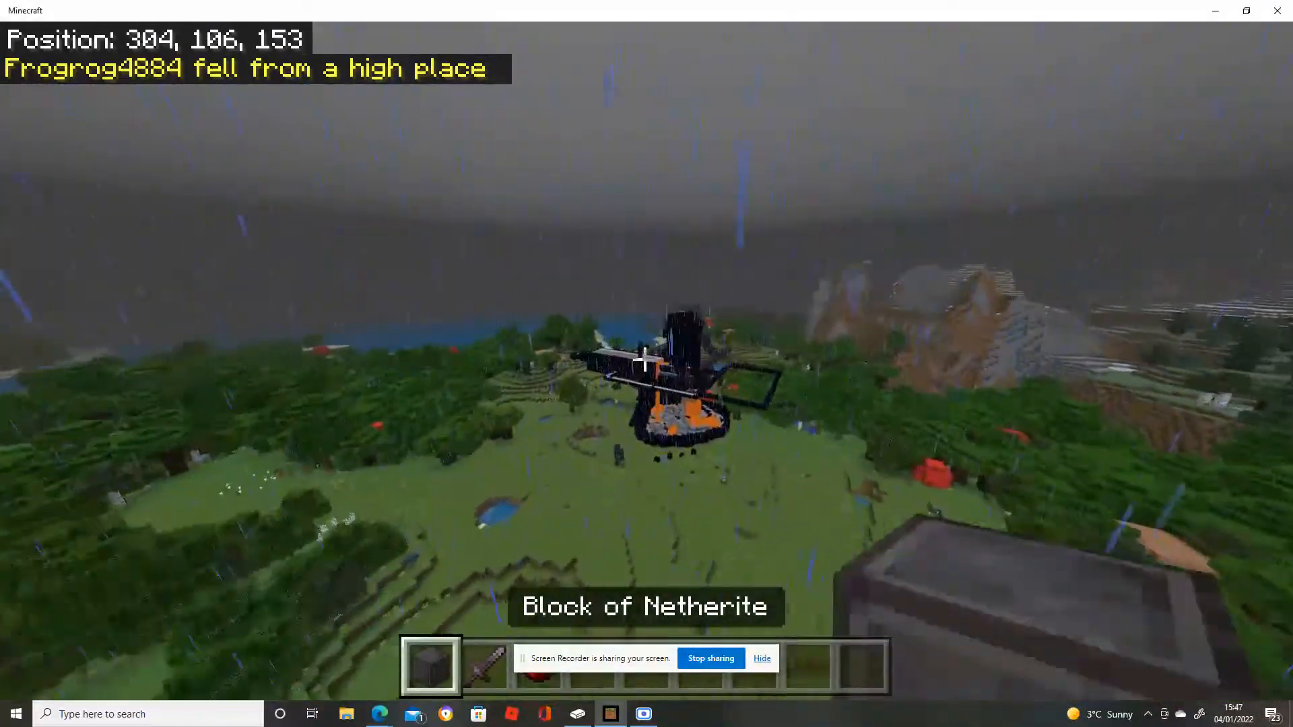
Select hotbar slot 2 and descend onto the netherite prison walls
{"action": "key", "text": "2"}
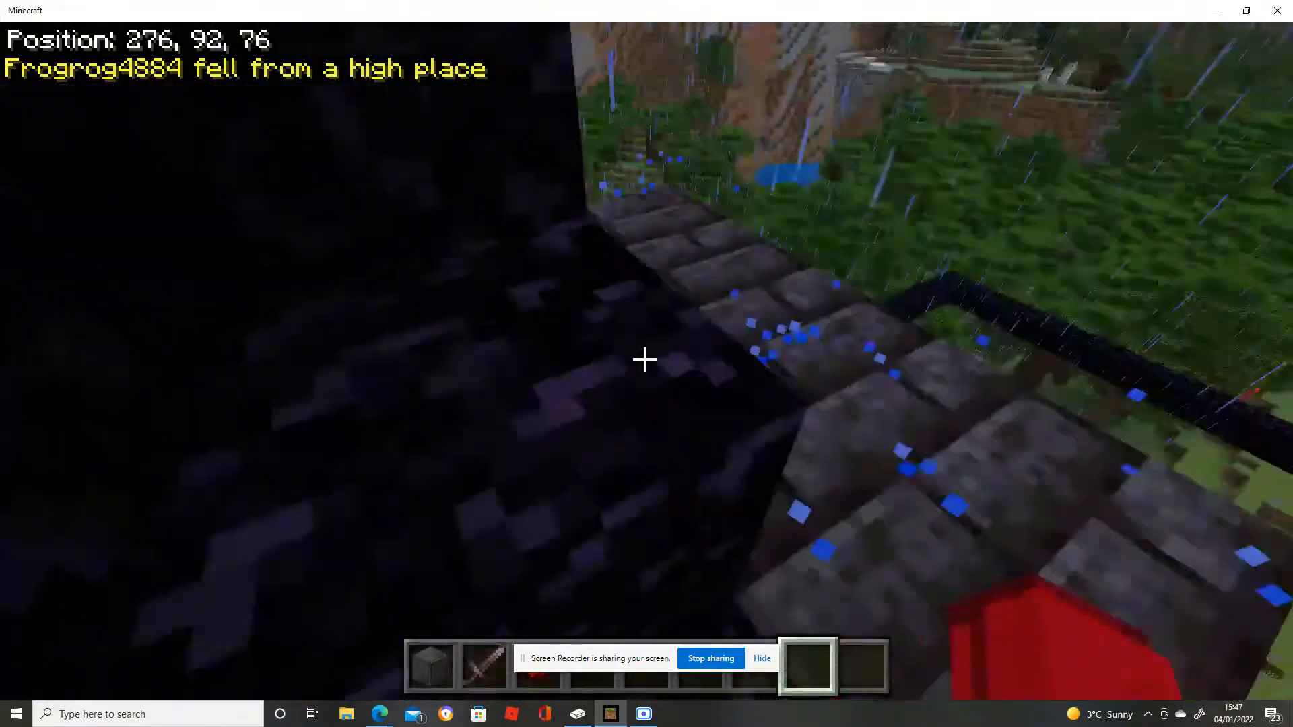
{"action": "mouse_move", "coordinate": [647, 359]}
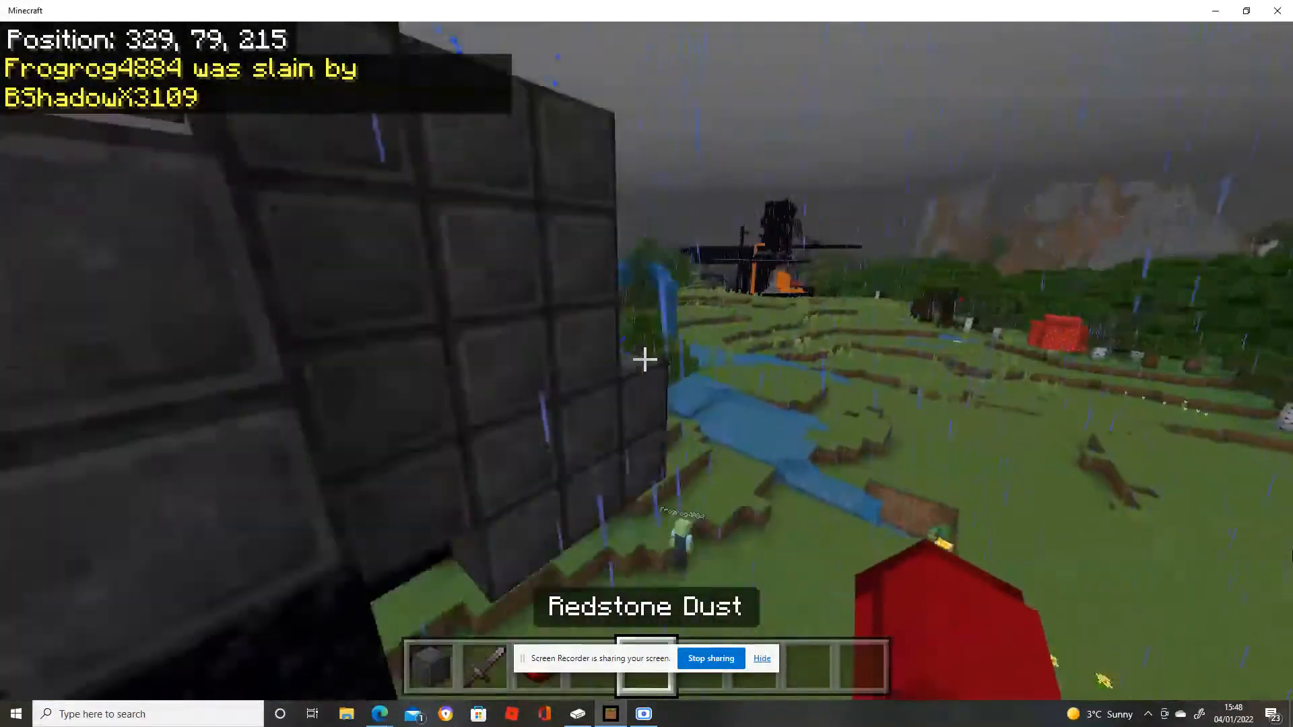
{"action": "mouse_move", "coordinate": [647, 359]}
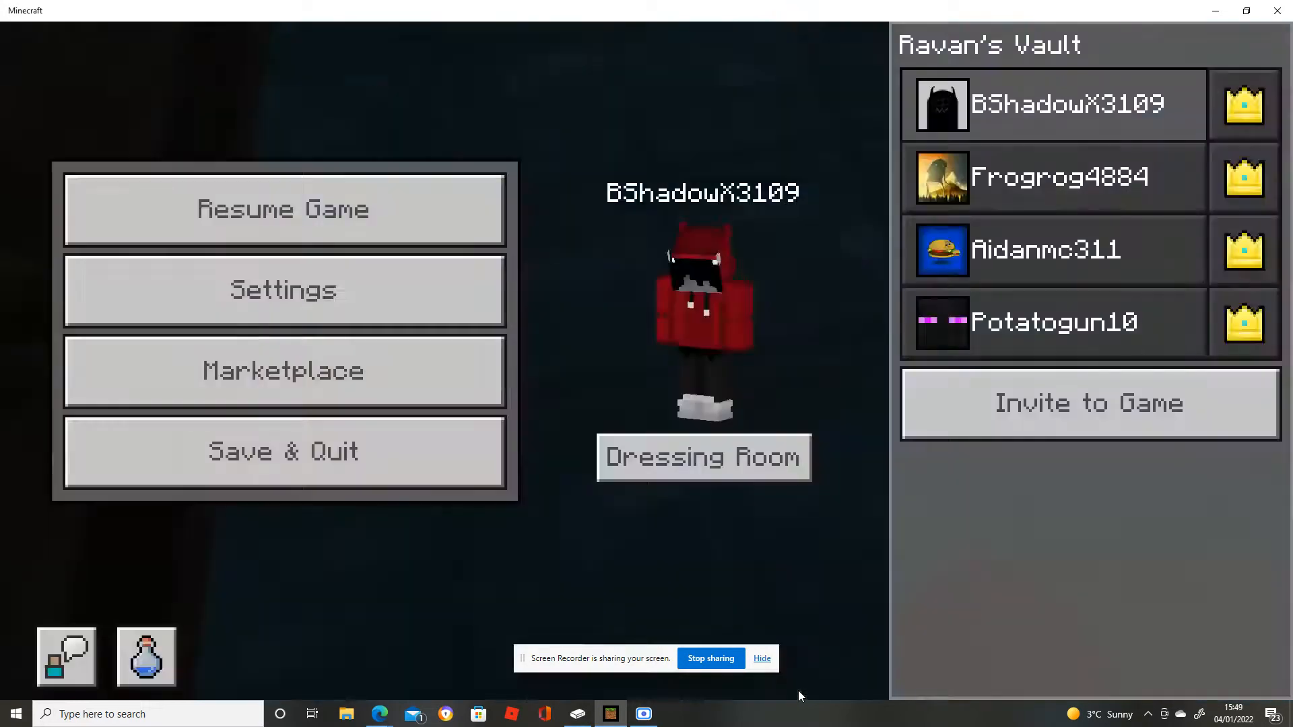
Resume the game and move forward inside the lava-roofed cell
{"action": "left_click", "coordinate": [282, 209]}
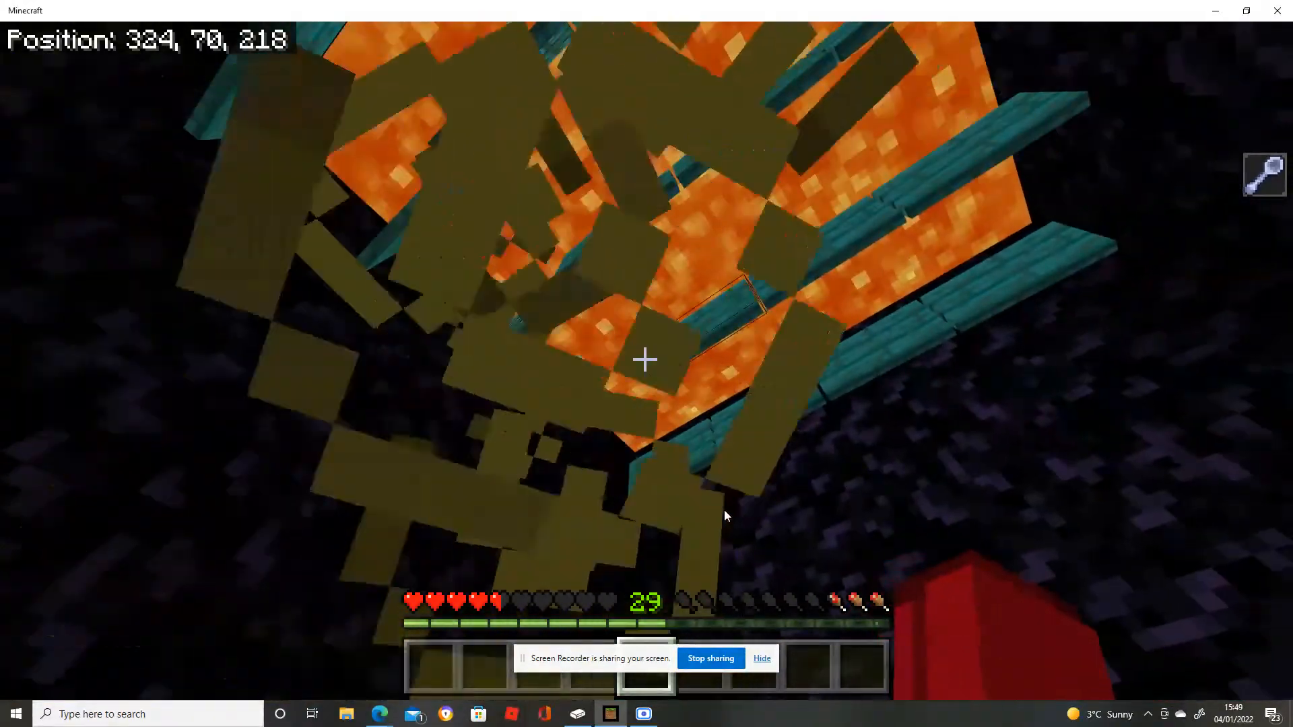
{"action": "mouse_move", "coordinate": [646, 359]}
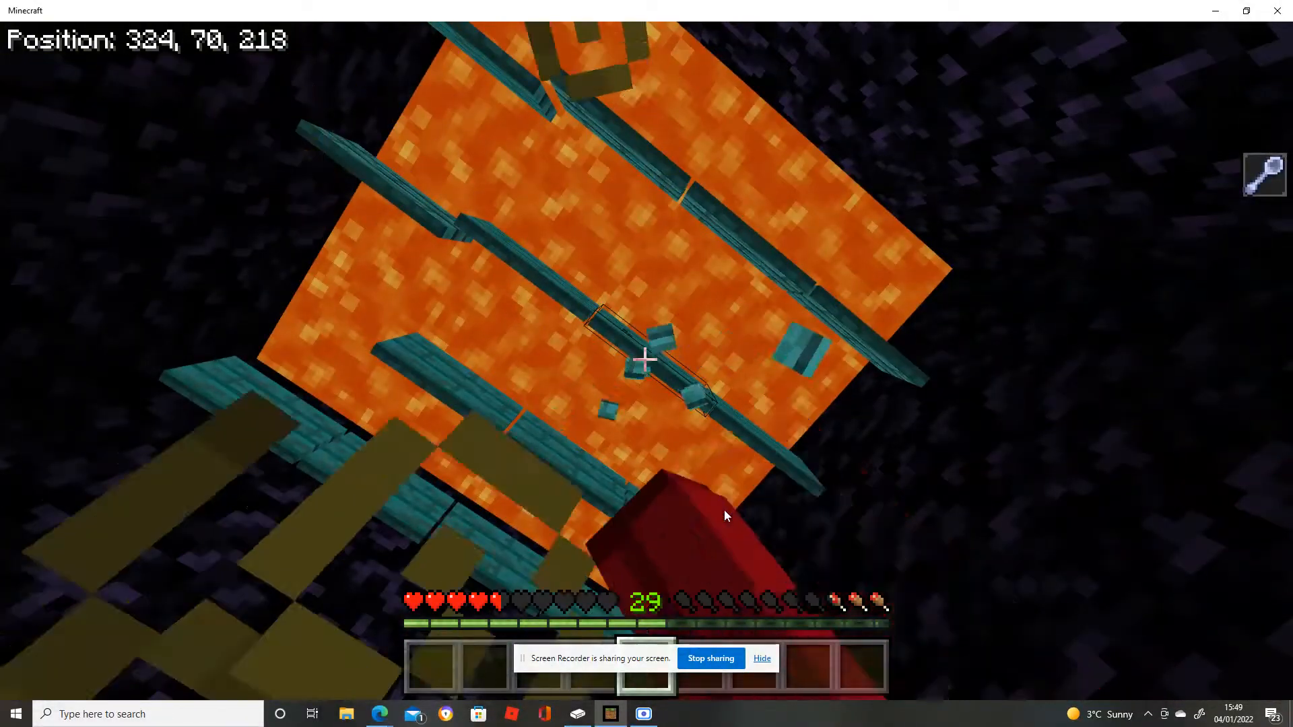
{"action": "mouse_move", "coordinate": [726, 516]}
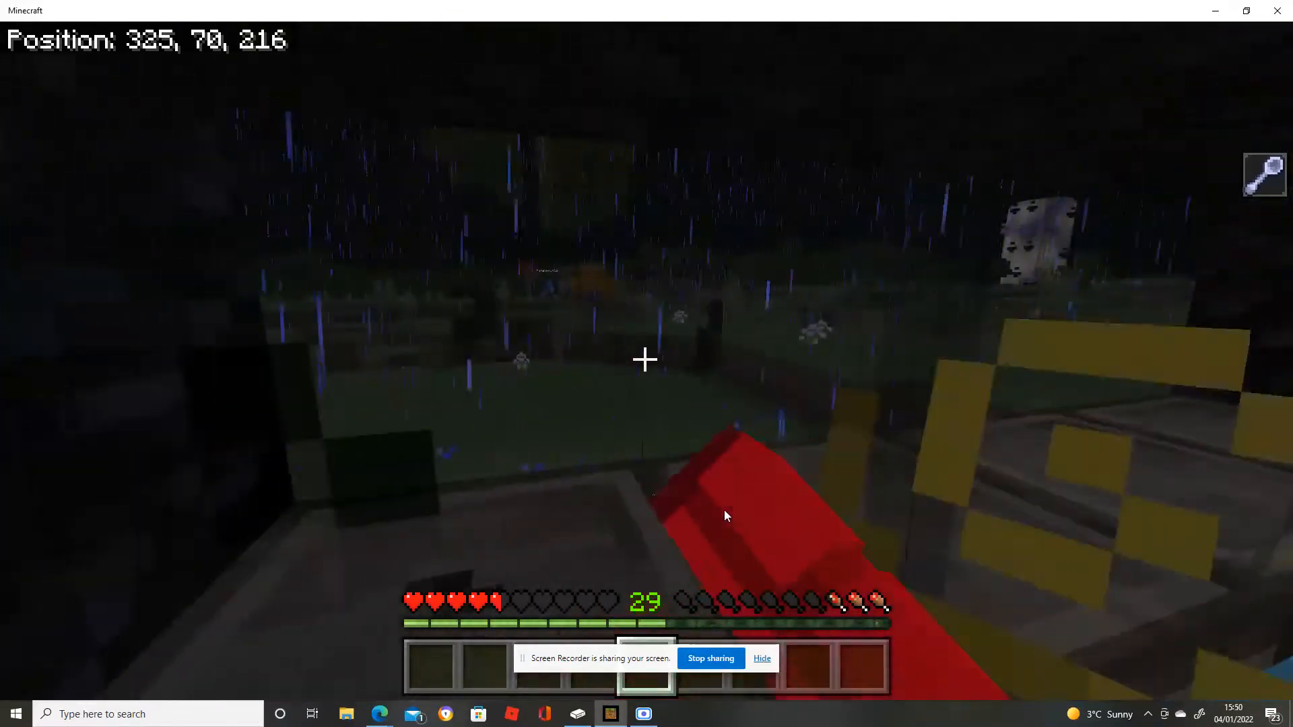
{"action": "key", "text": "w"}
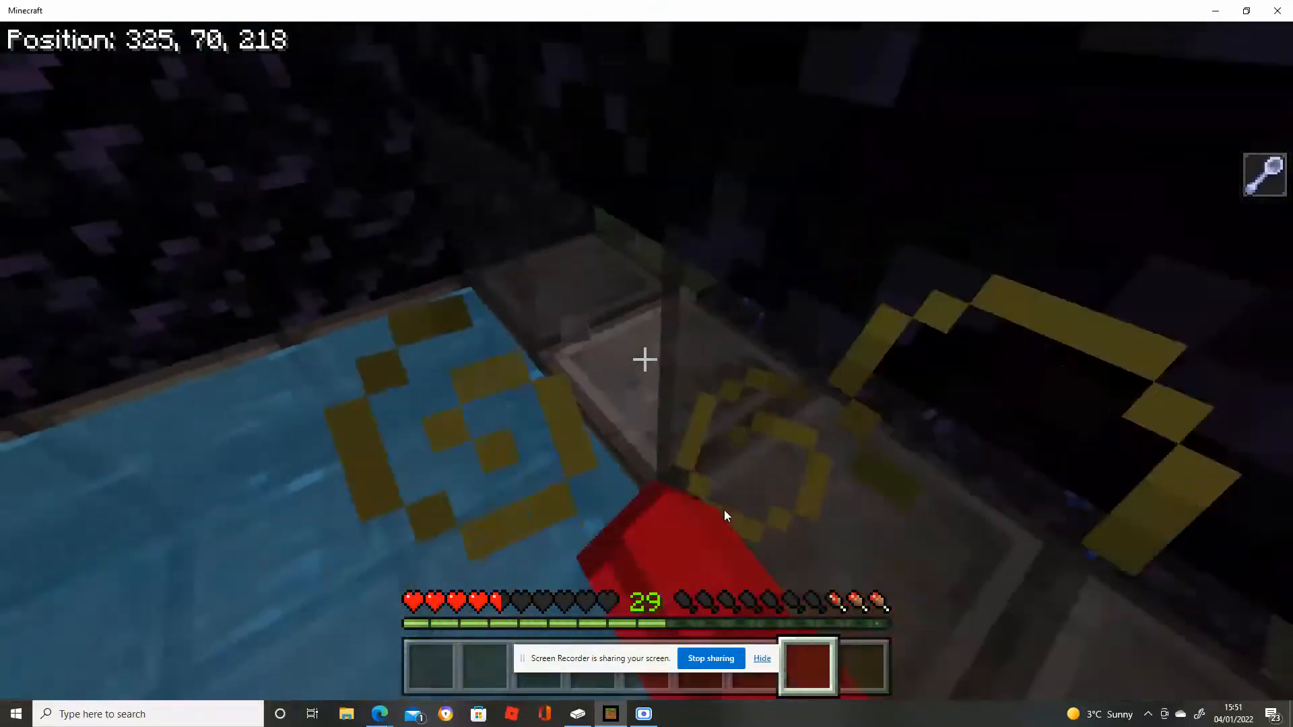
Pause and resume, then stand in the honeycomb cell holding Honeycomb Blocks
{"action": "key", "text": "Escape"}
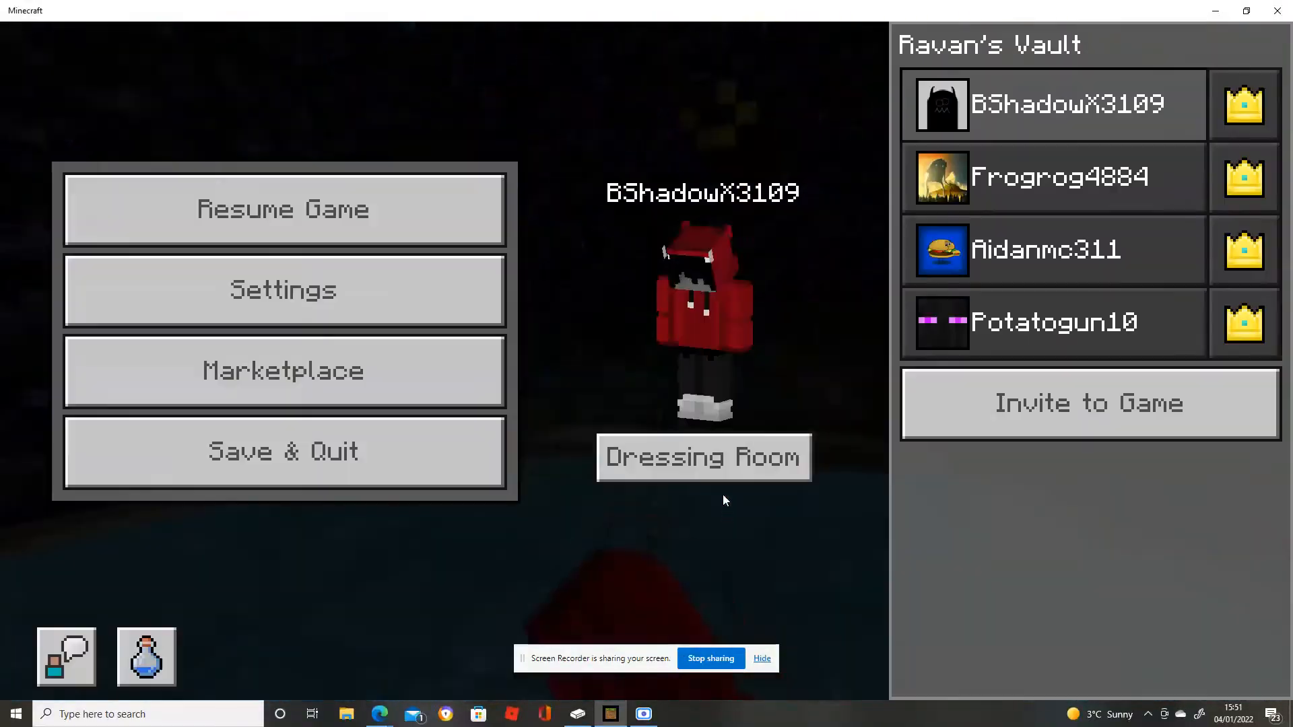
{"action": "left_click", "coordinate": [283, 290]}
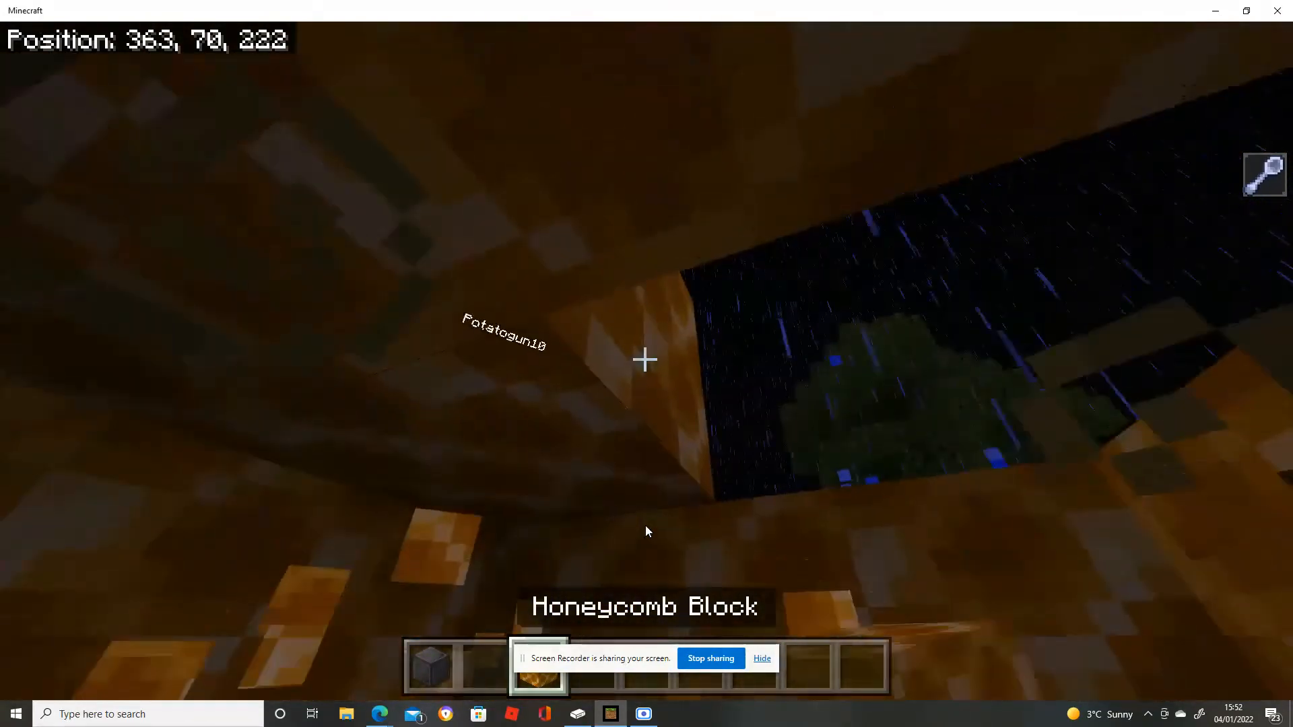
Pause and resume again before mining at the honeycomb walls, still trapped
{"action": "key", "text": "Escape"}
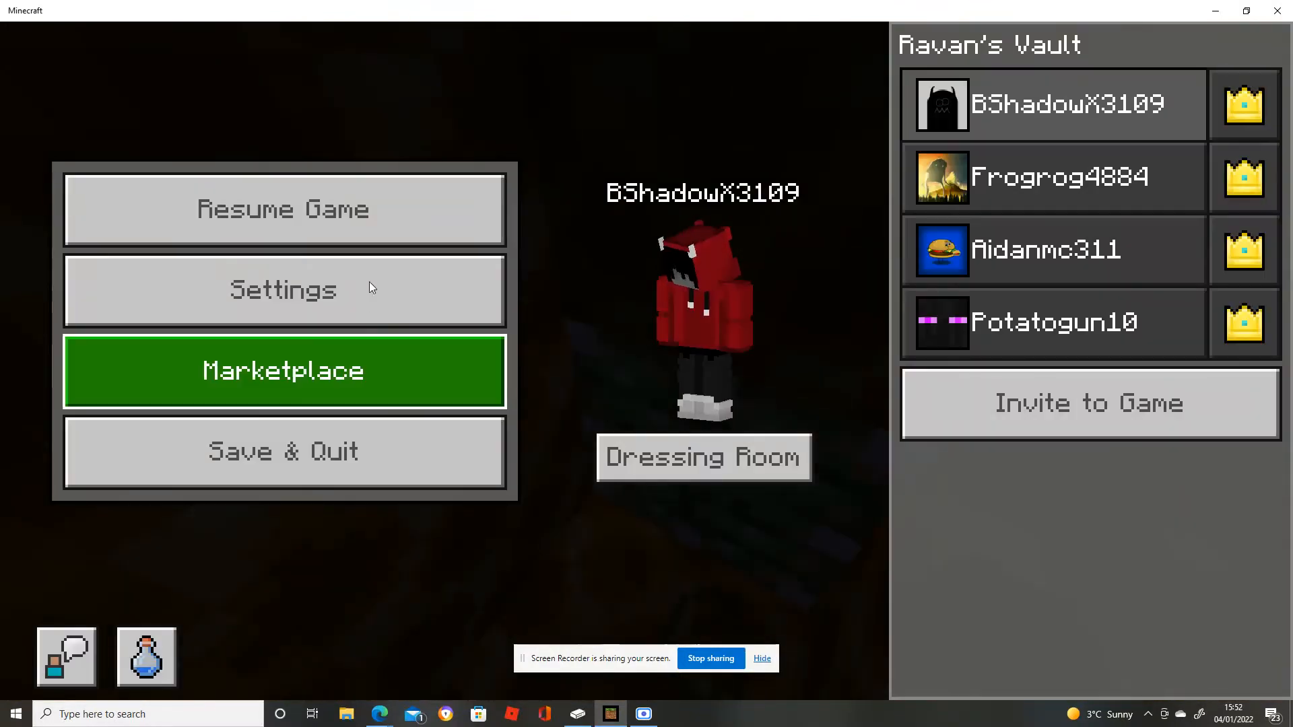
{"action": "left_click", "coordinate": [283, 289]}
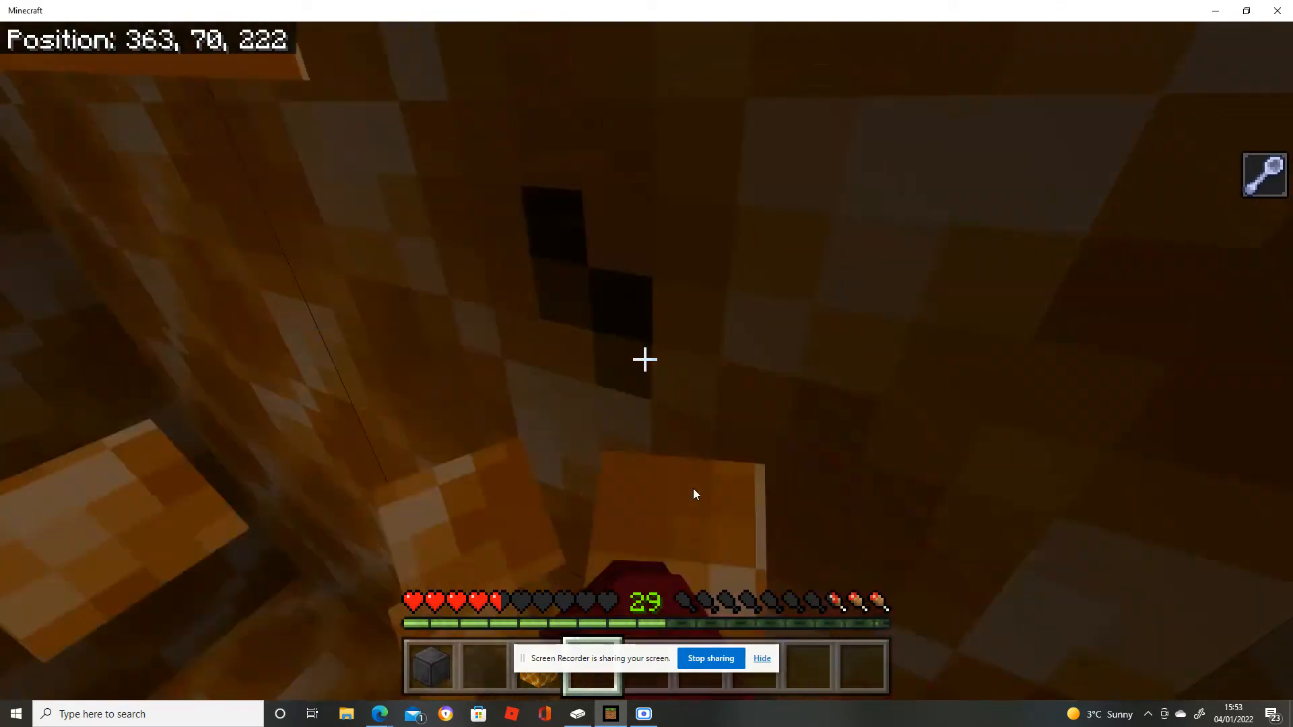
Open chat while high above the coastline, then stop the Scre.io screen recording
{"action": "key", "text": "t"}
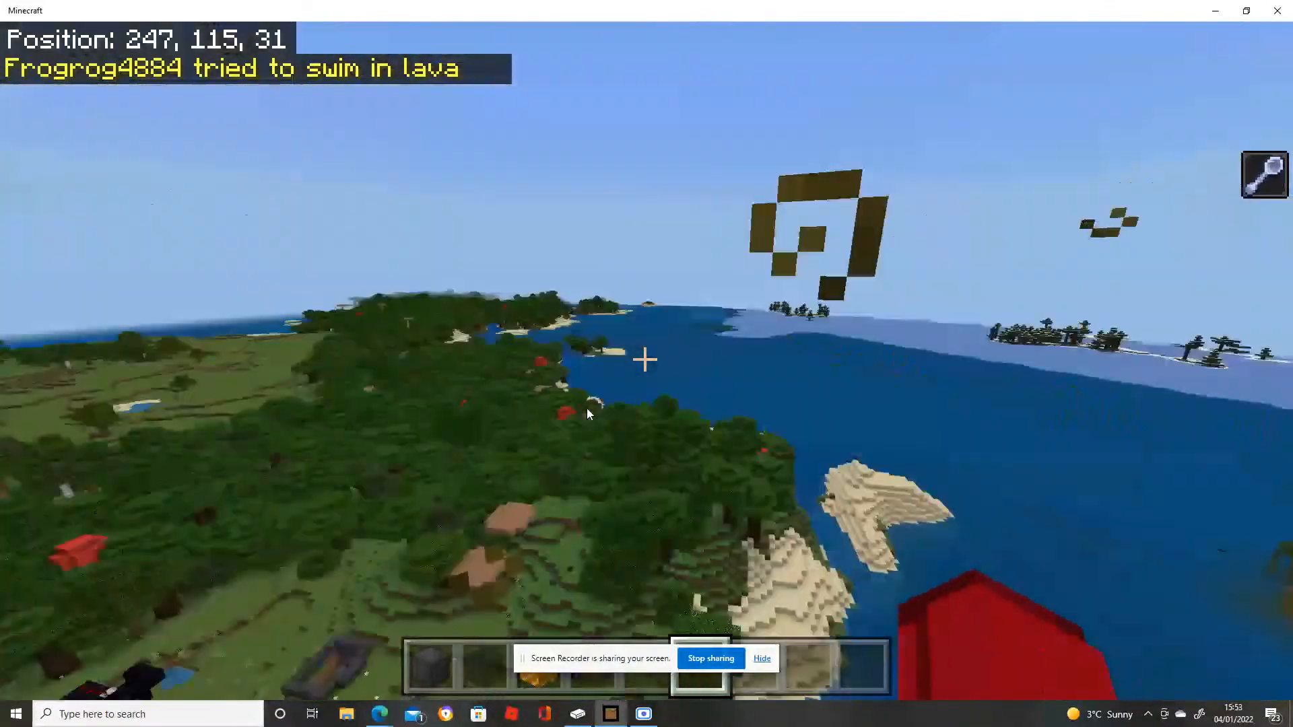
{"action": "mouse_move", "coordinate": [588, 414]}
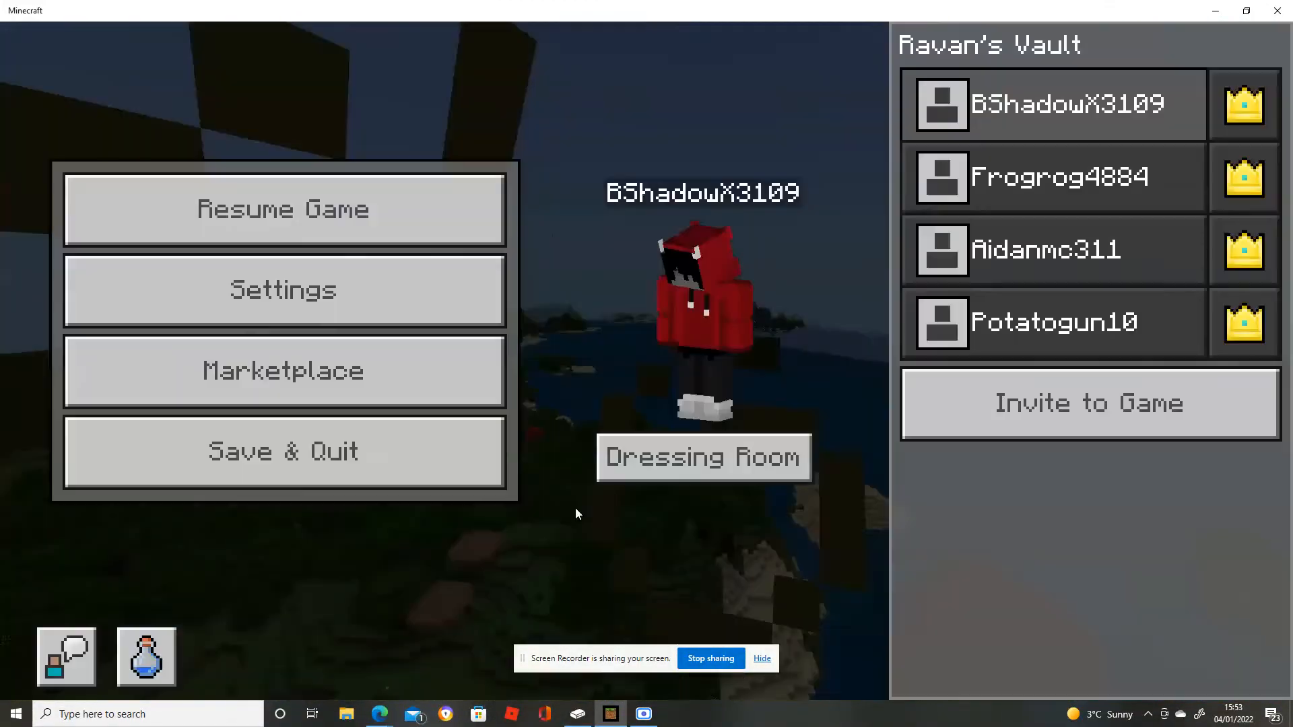
{"action": "left_click", "coordinate": [643, 713]}
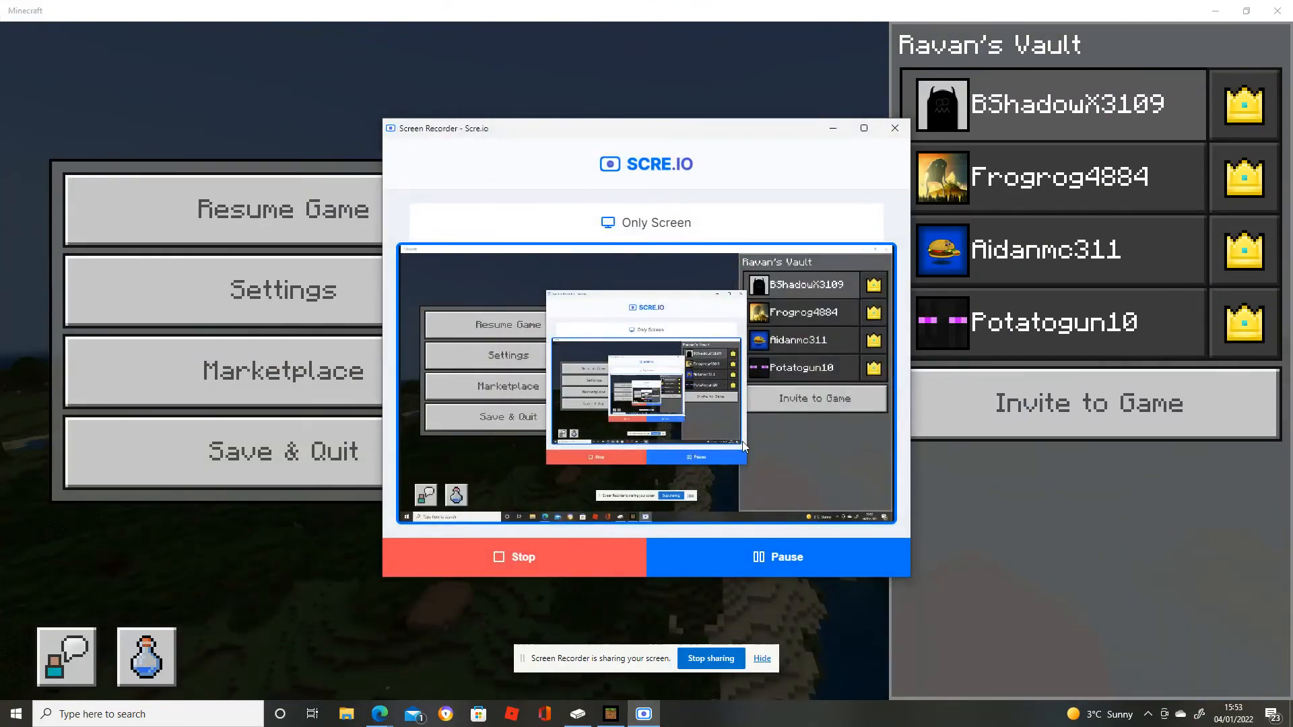
{"action": "left_click", "coordinate": [893, 128]}
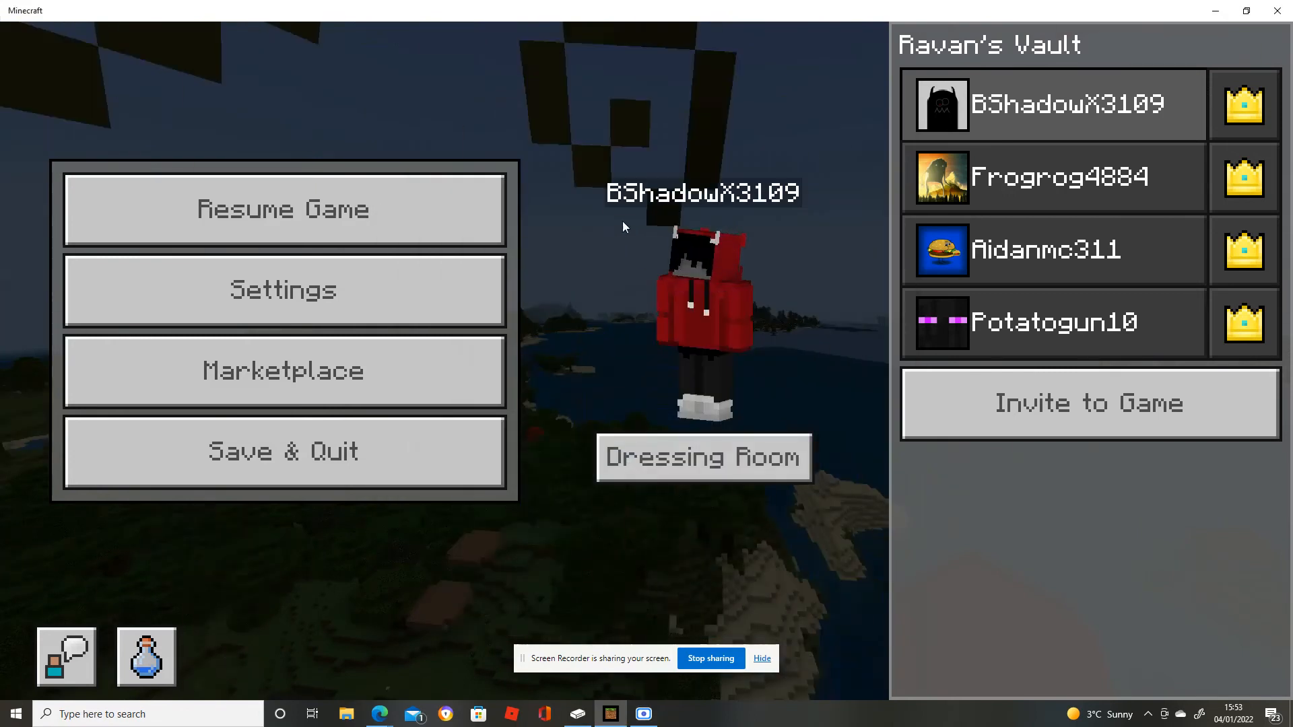